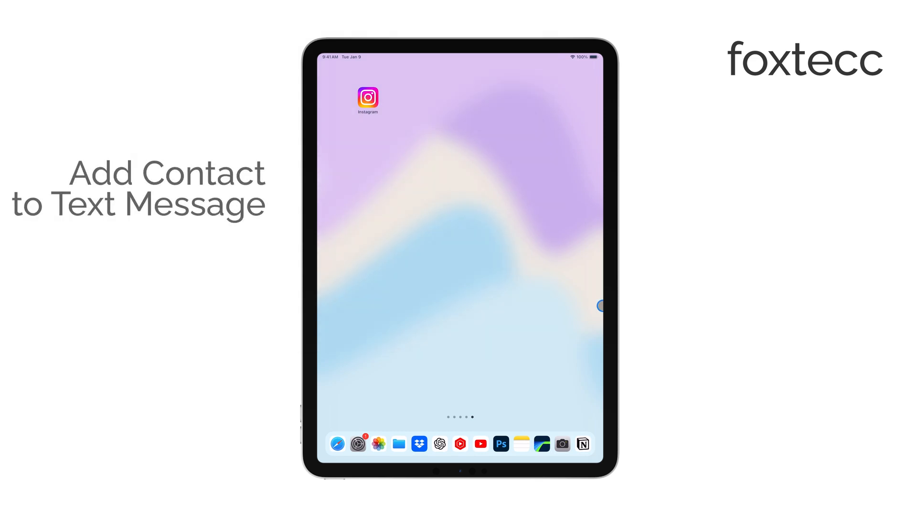
Swipe left through the Home Screen pages to reach the App Library.
scroll("left", 3)
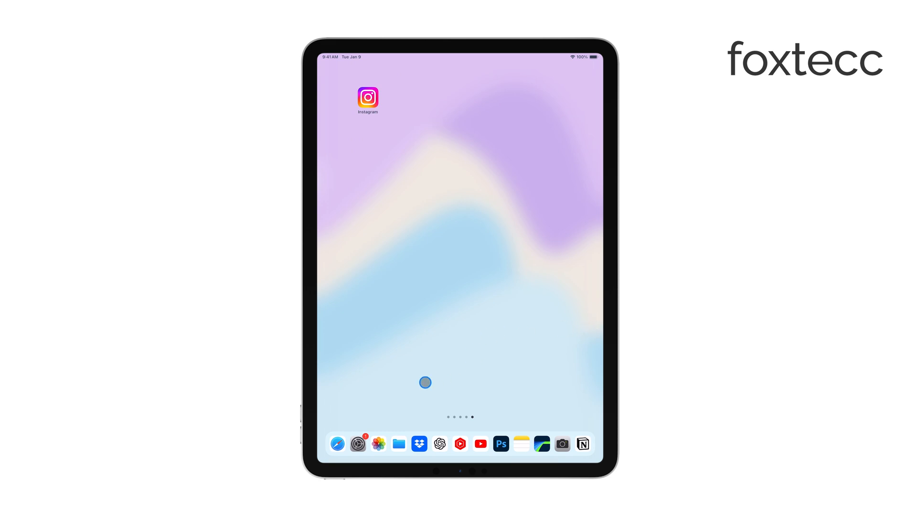
scroll("left", 3)
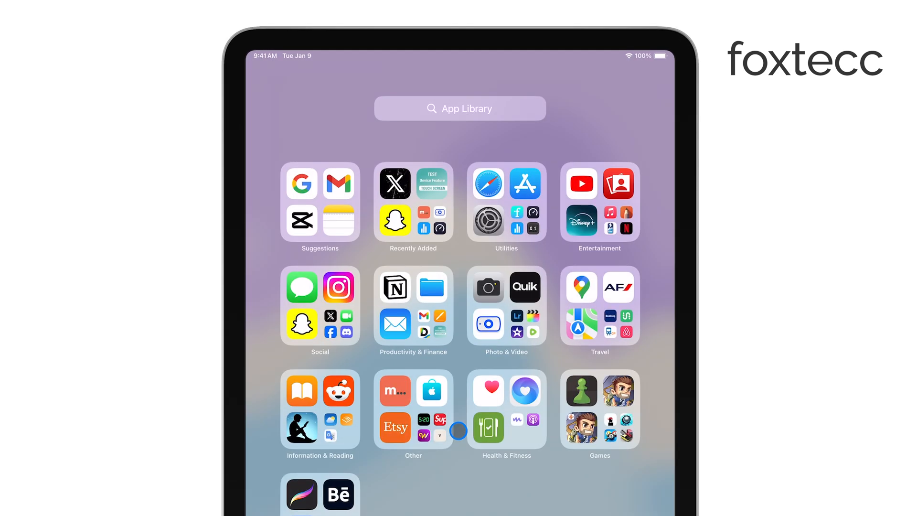
mouse_move(463, 233)
type("con")
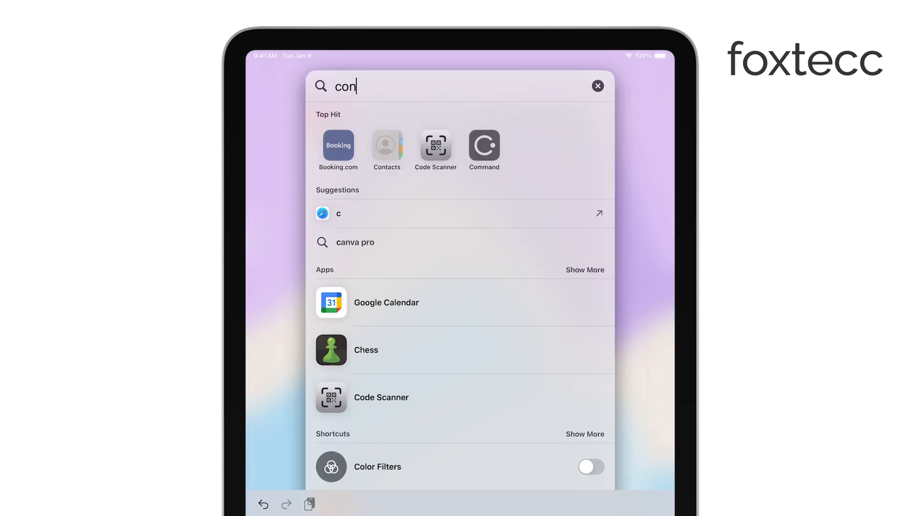
left_click(385, 145)
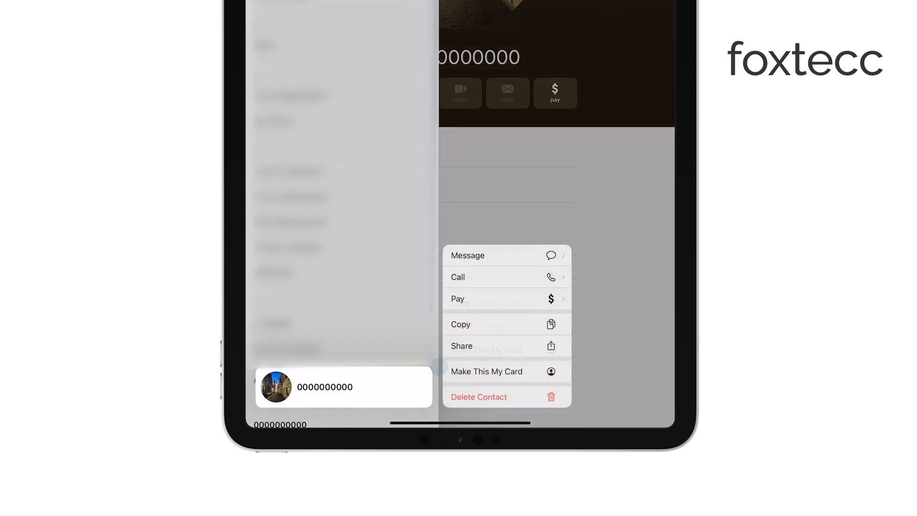
left_click(461, 345)
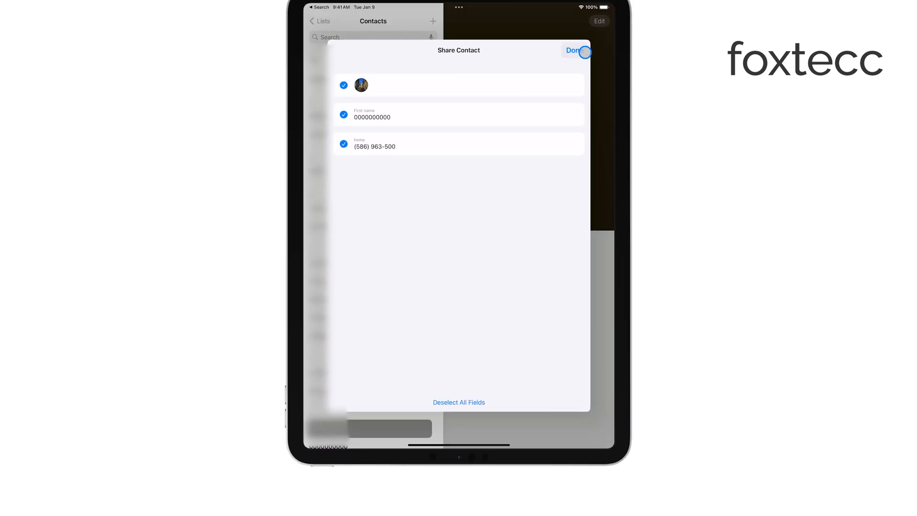
Confirm the Share Contact sheet with Done to reach the Foxtecc group thread.
left_click(573, 50)
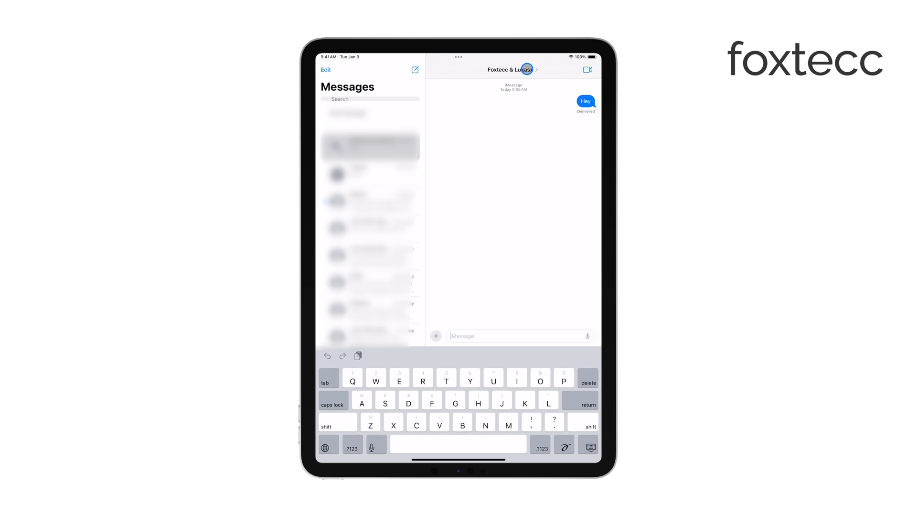
Open the Foxtecc & Lukasx group info panel and choose Add Contact.
left_click(512, 69)
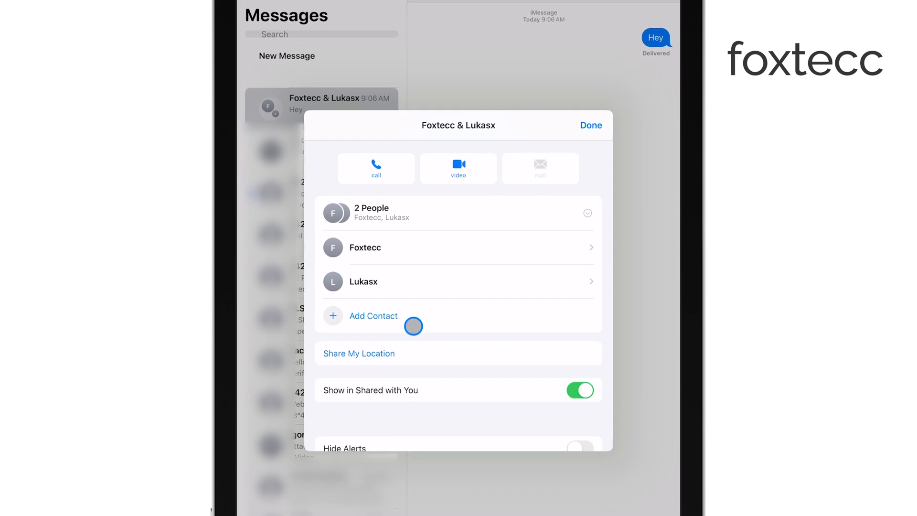
left_click(373, 316)
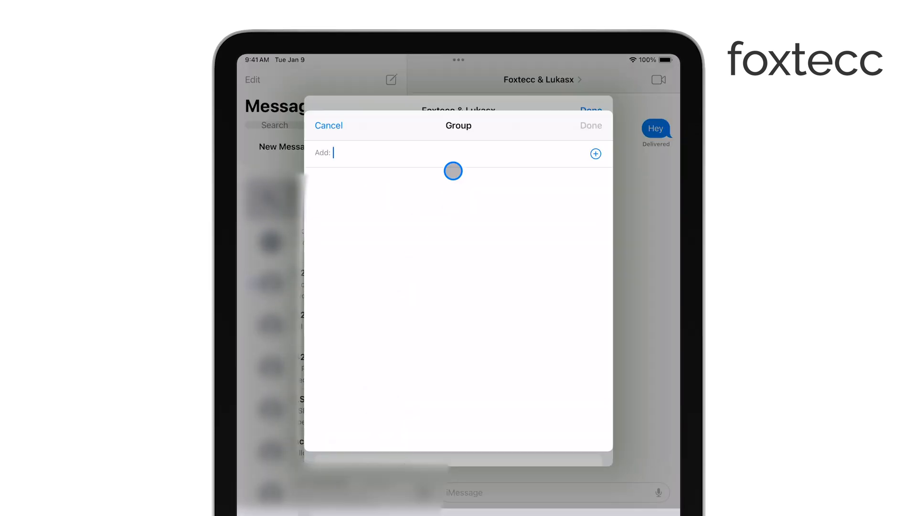